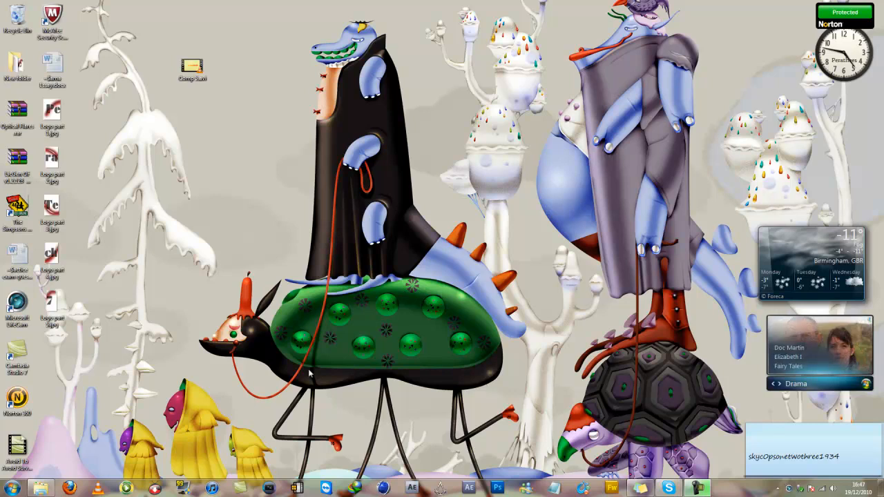
{"action": "mouse_move", "coordinate": [224, 233]}
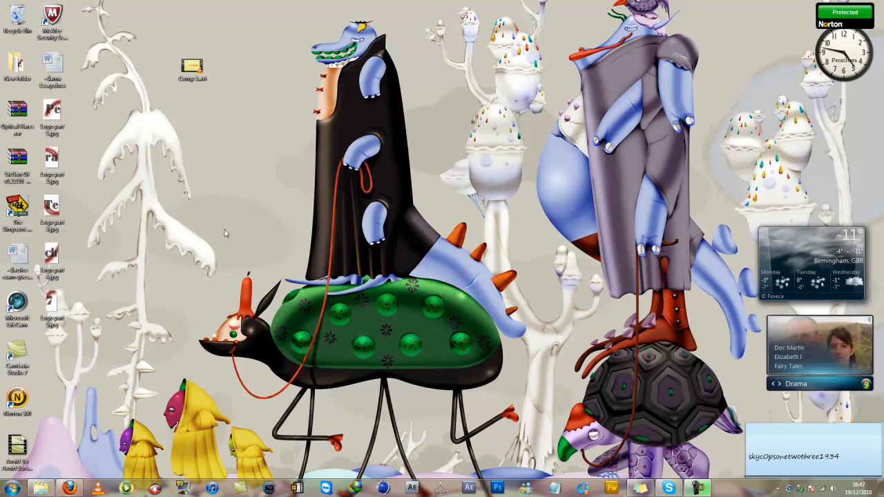
Step: Launch Firefox and start typing the YouSerials address ('yo') in the URL bar
{"action": "left_click", "coordinate": [68, 487]}
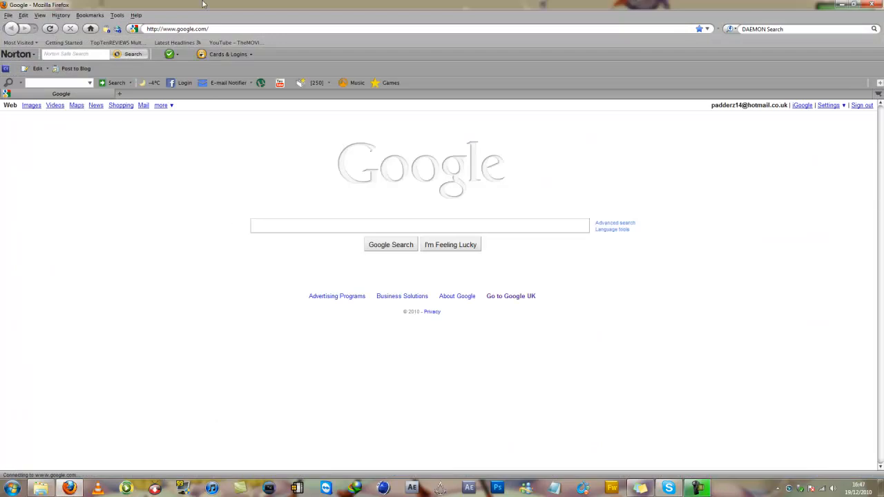
{"action": "type", "text": "yo"}
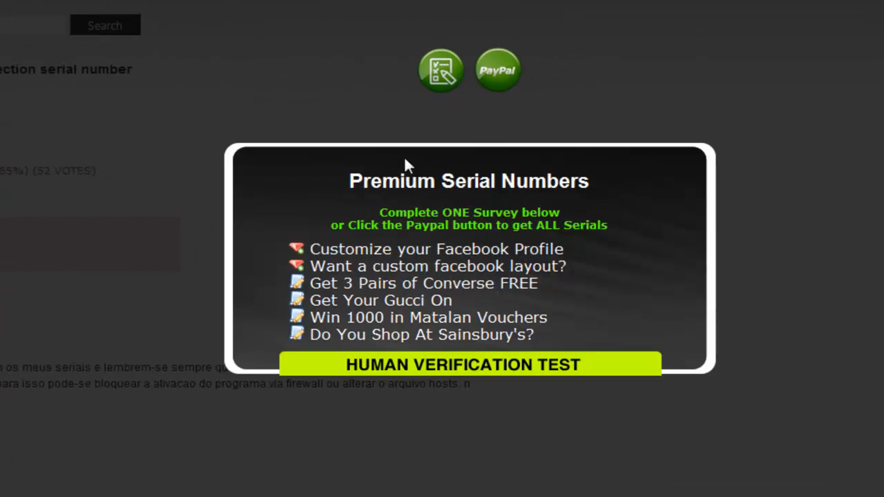
{"action": "mouse_move", "coordinate": [528, 335]}
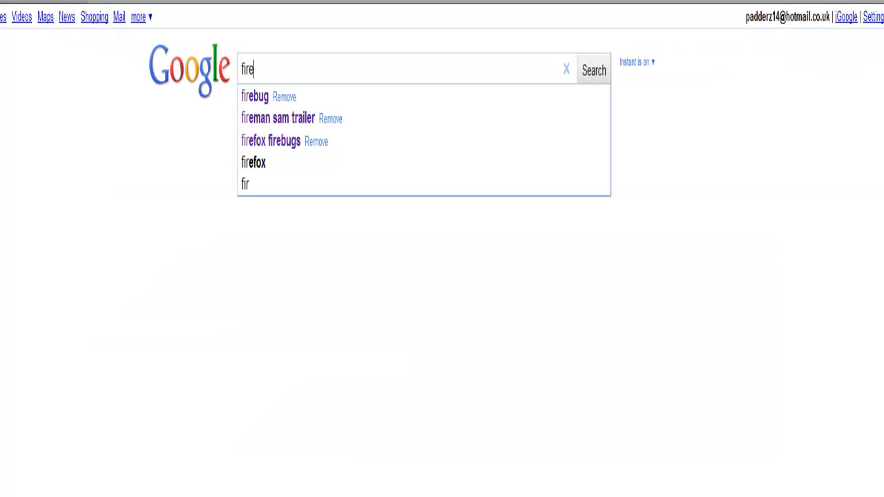
Step: Pick the 'firebug' Google suggestion and open the getfirebug.com result
{"action": "left_click", "coordinate": [254, 96]}
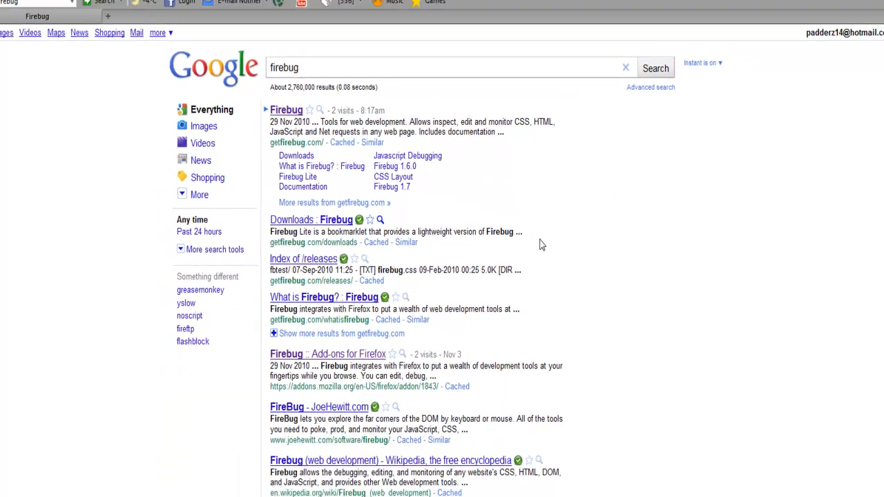
{"action": "left_click", "coordinate": [286, 110]}
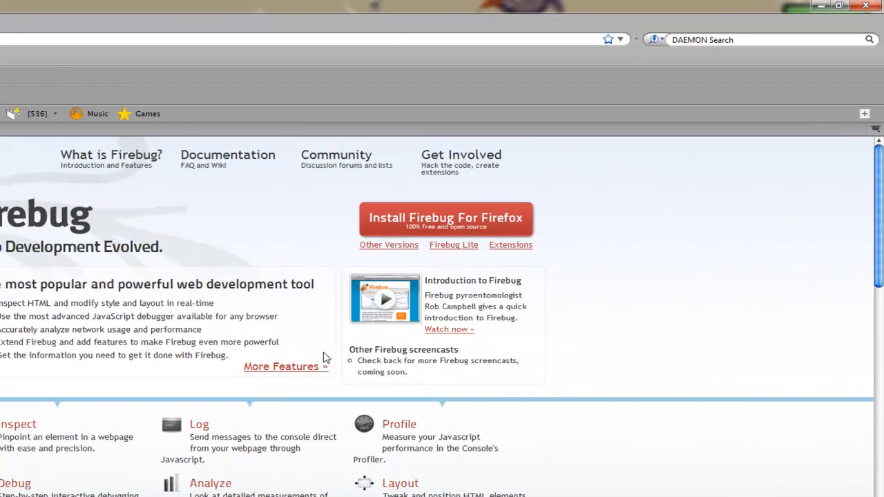
{"action": "mouse_move", "coordinate": [464, 233]}
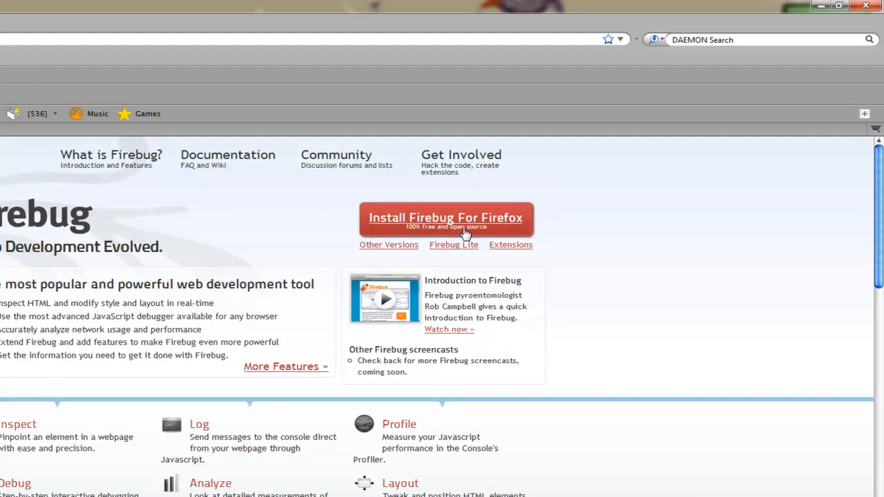
{"action": "mouse_move", "coordinate": [471, 235]}
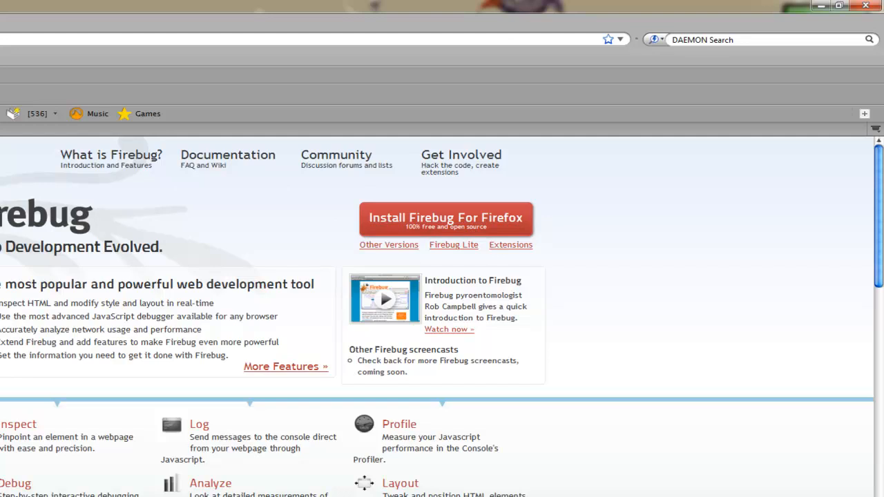
Step: Install Firebug for Firefox, confirming with Install Now in the Software Installation dialog
{"action": "left_click", "coordinate": [446, 217]}
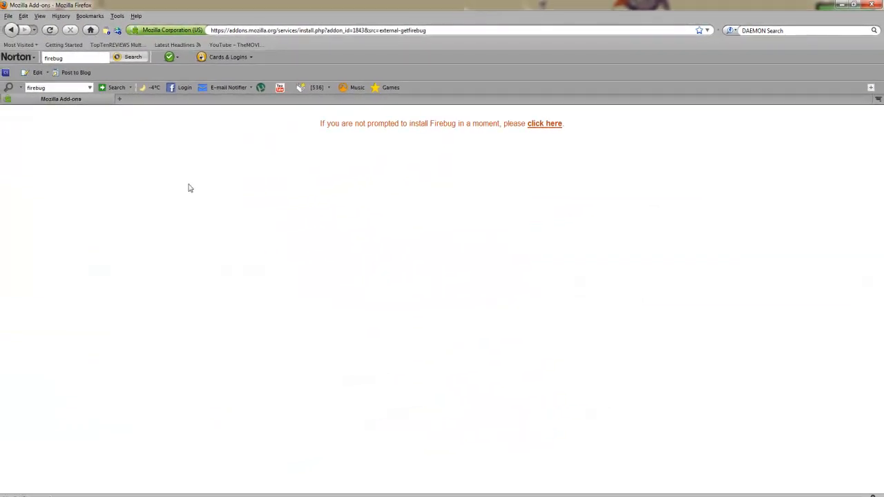
{"action": "left_click", "coordinate": [545, 123]}
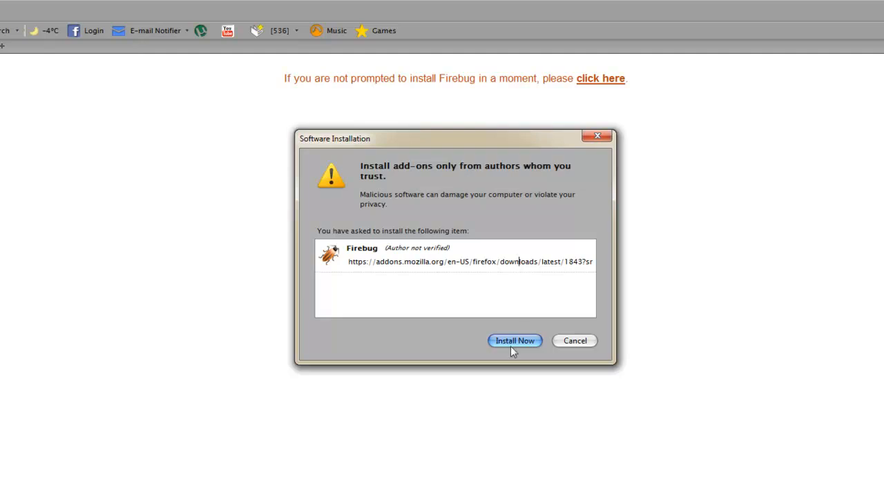
{"action": "left_click", "coordinate": [515, 341]}
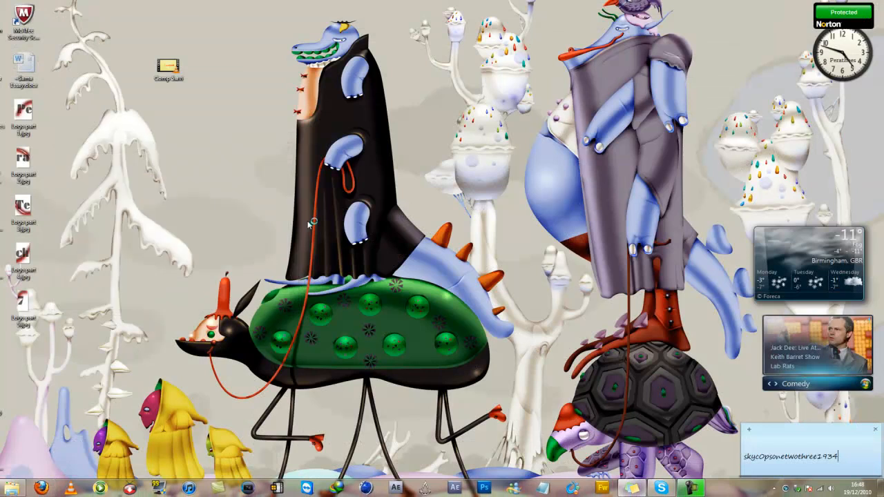
{"action": "mouse_move", "coordinate": [302, 224]}
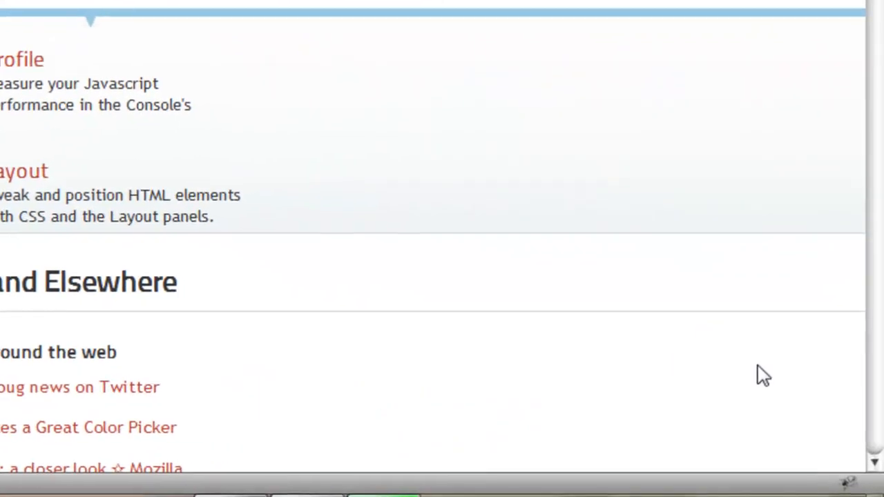
{"action": "mouse_move", "coordinate": [839, 490]}
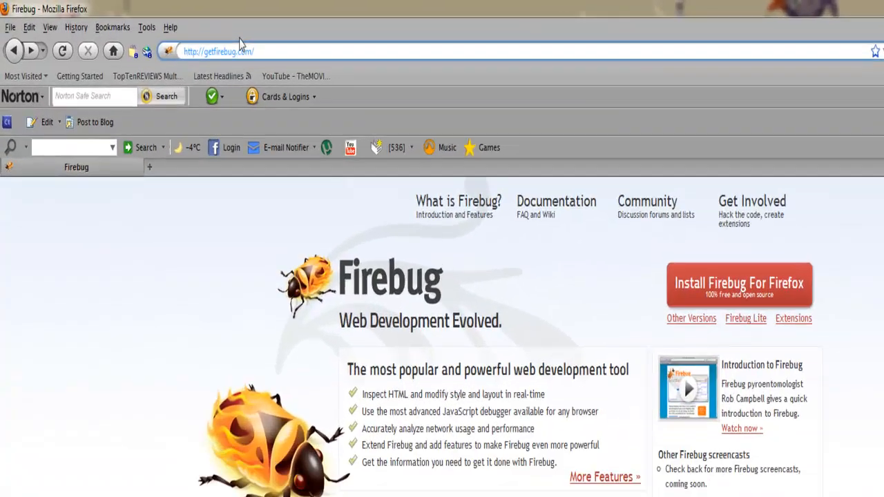
Step: Reopen the Adobe CS5 Master Collection YouSerials page from the 'yo' address suggestions
{"action": "type", "text": "yo"}
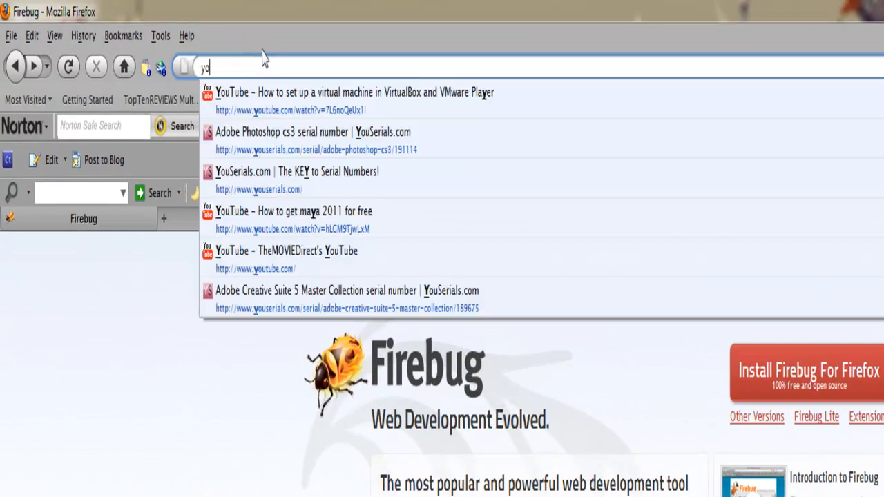
{"action": "left_click", "coordinate": [346, 309]}
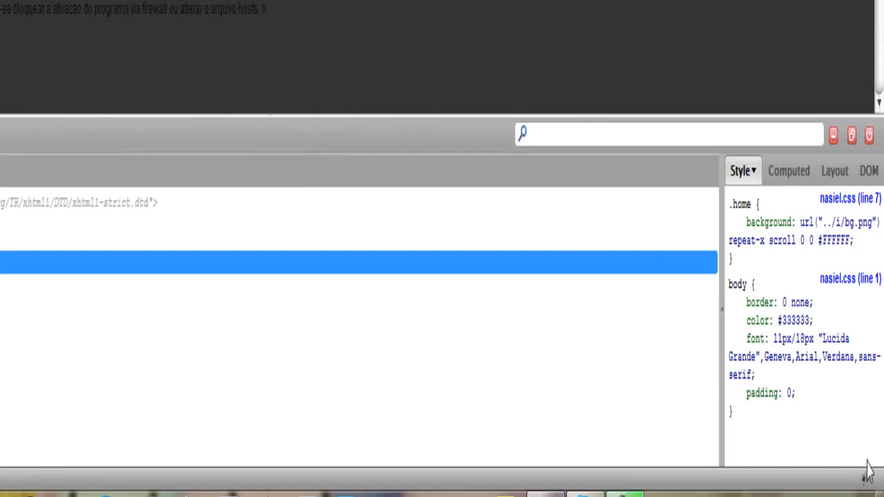
Step: In Firebug's HTML panel, expand <body> and edit the overlay div's id to remove it
{"action": "left_click", "coordinate": [211, 164]}
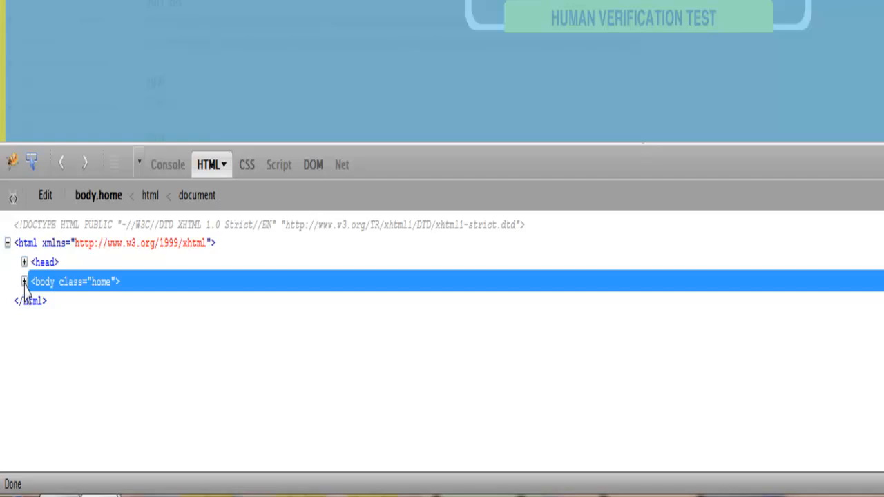
{"action": "left_click", "coordinate": [24, 281]}
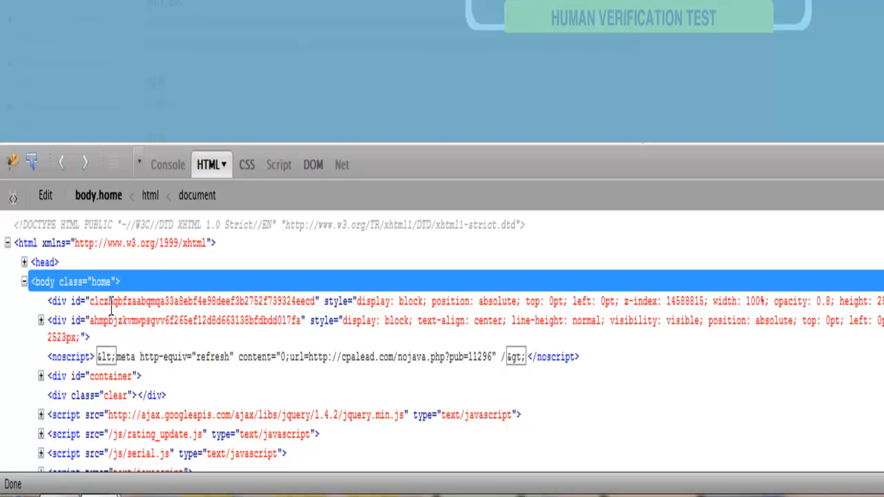
{"action": "double_click", "coordinate": [201, 301]}
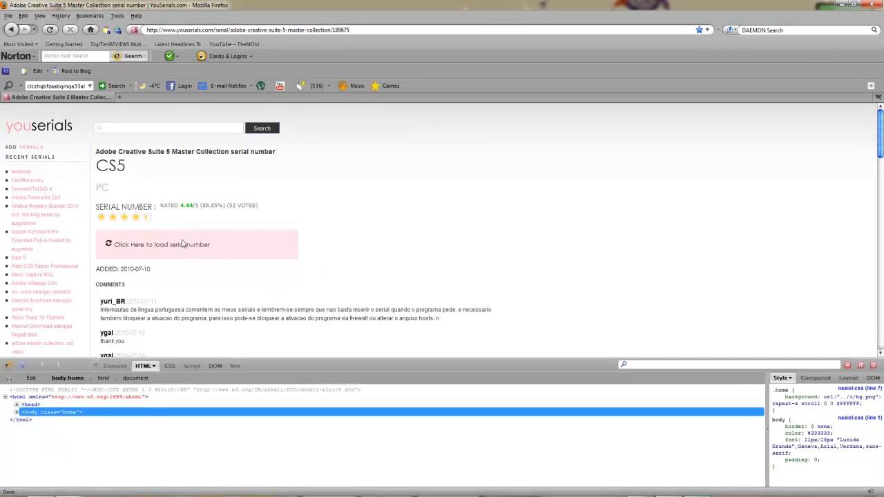
Step: Scroll down and back up the uncovered CS5 page to reach the serial list
{"action": "scroll", "scroll_direction": "down", "scroll_amount": 3}
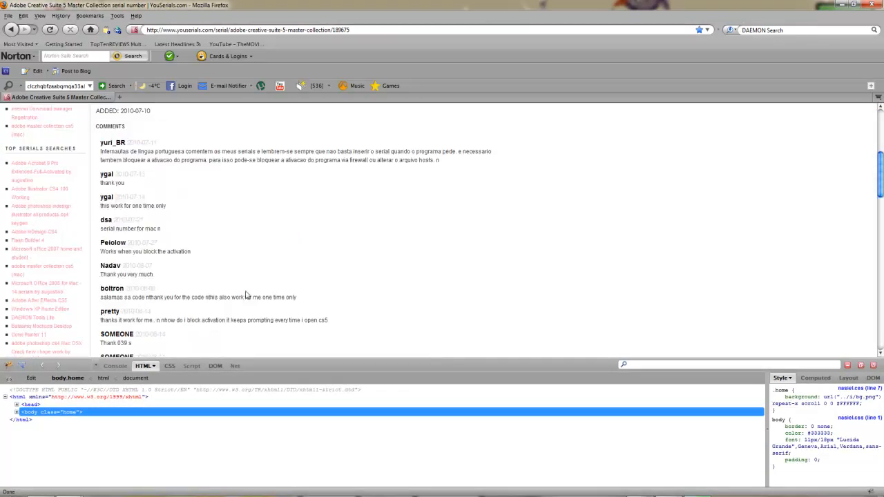
{"action": "scroll", "scroll_direction": "up", "scroll_amount": 3}
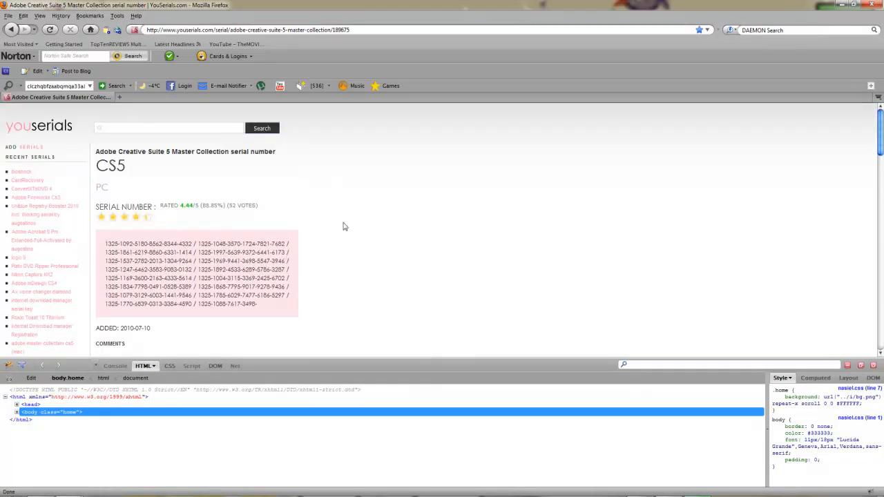